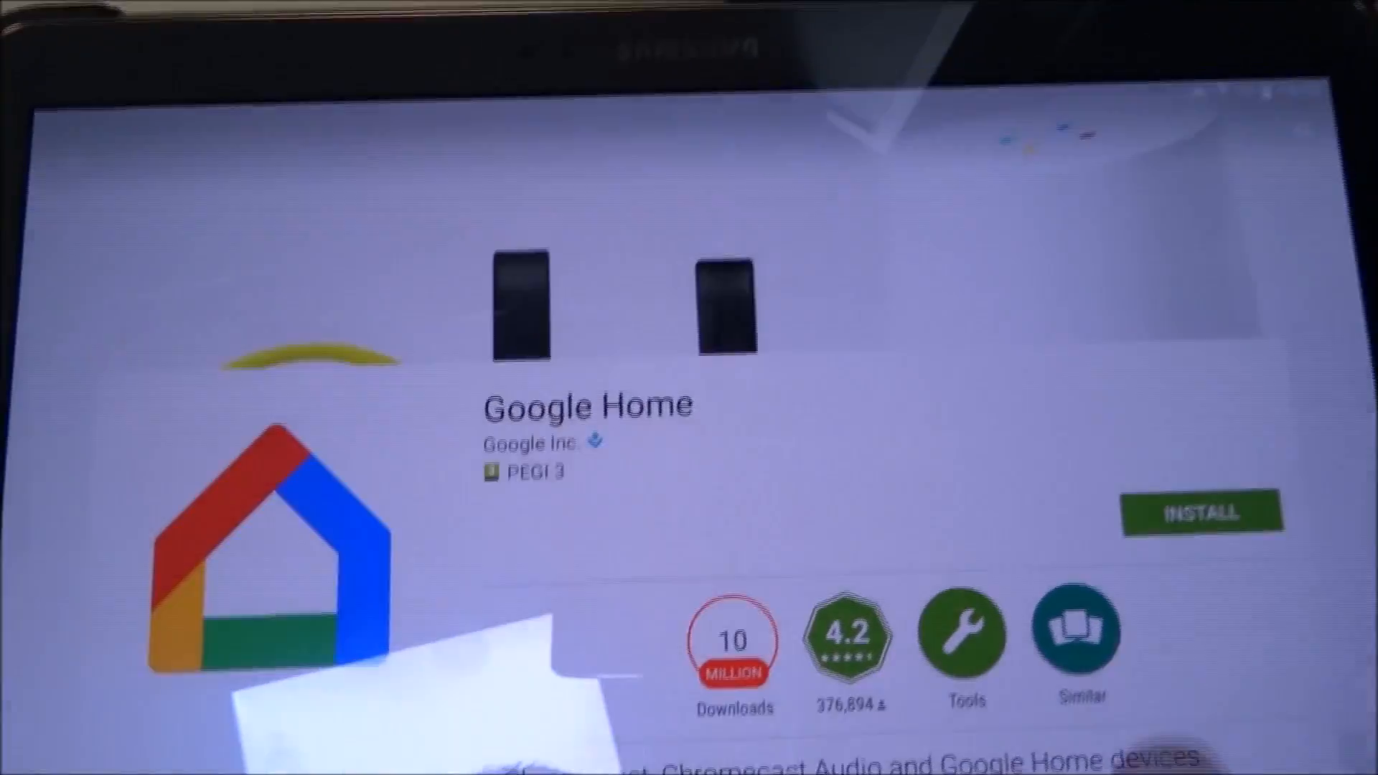
Install the Google Home app from its Play Store page
scroll(down, 3)
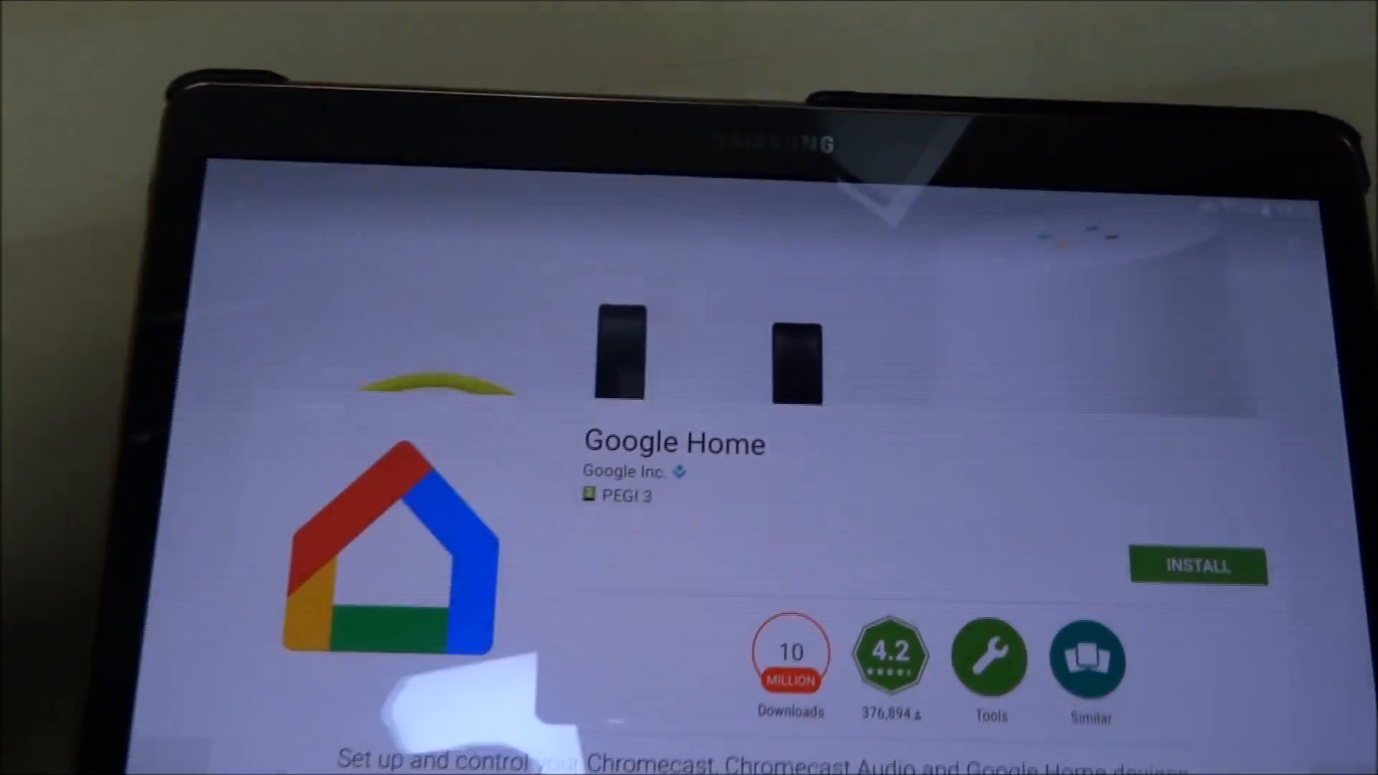
click(1197, 565)
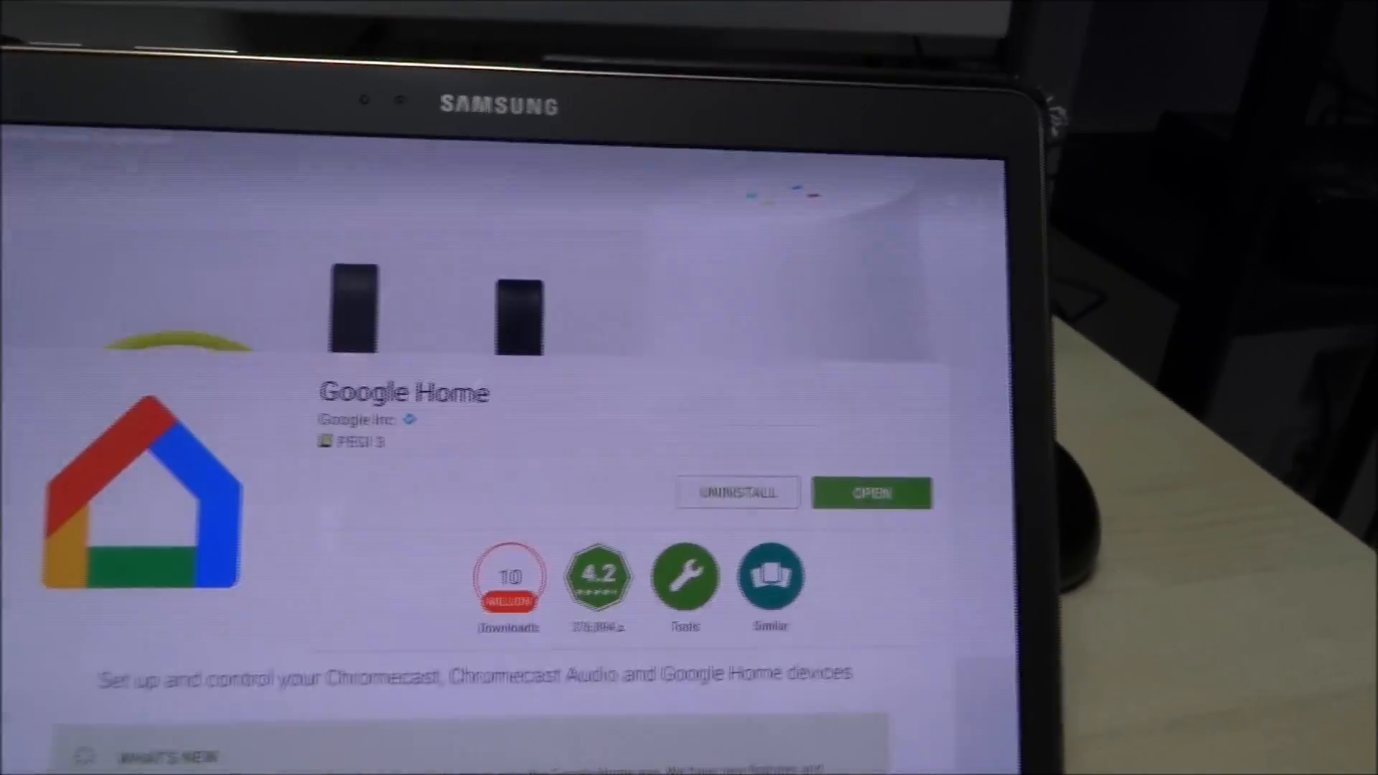
Launch Google Home and accept its terms so it starts searching for the Chromecast
click(872, 492)
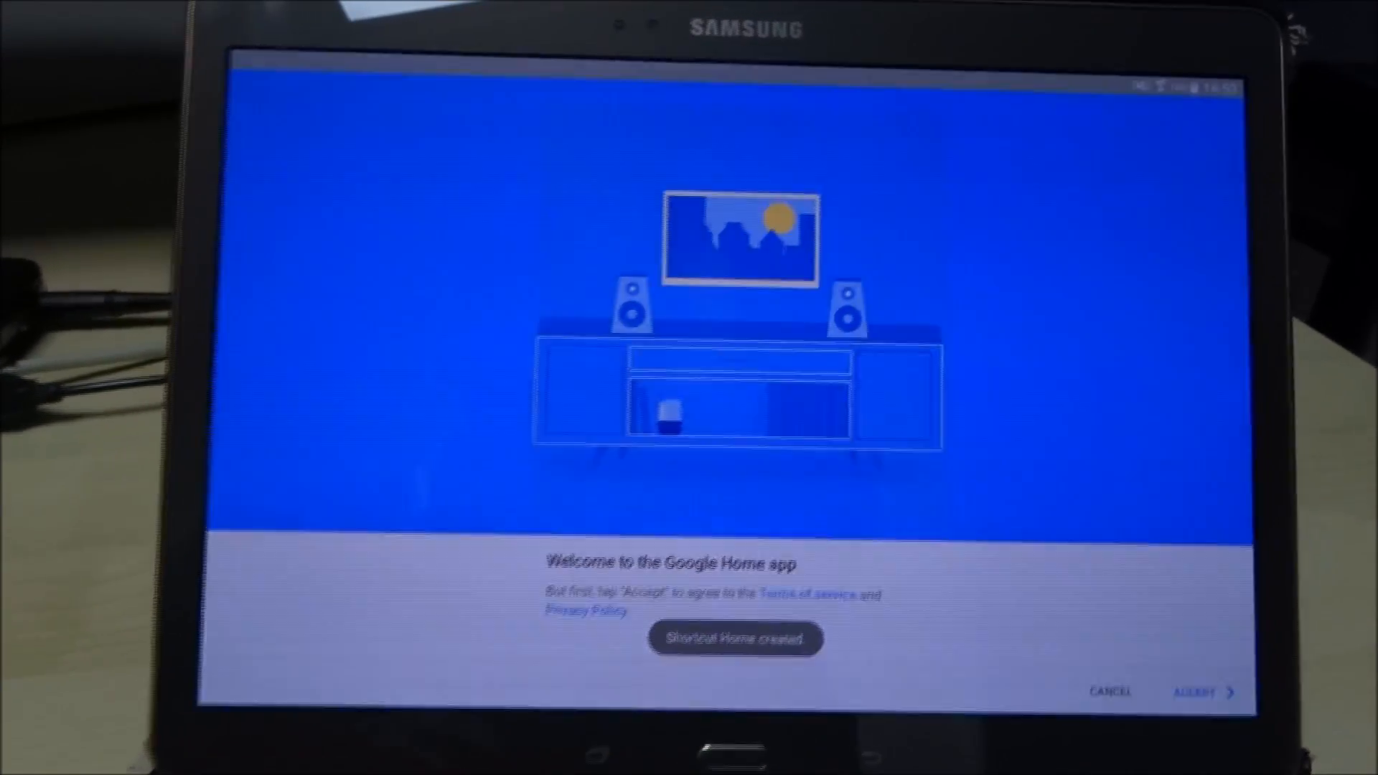
click(1196, 692)
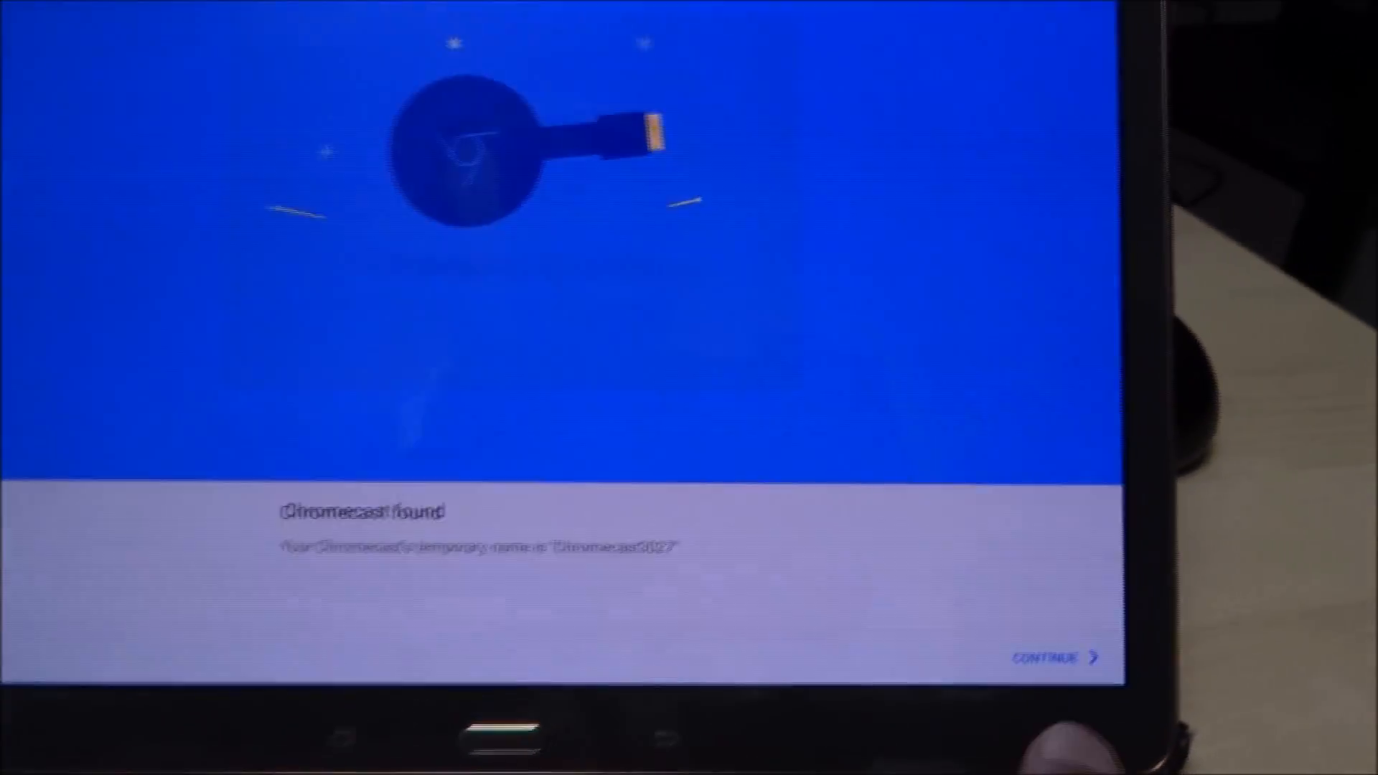
Continue setup with the found Chromecast, keeping the name Chromecast3027 with usage reports and guest mode on
click(1050, 657)
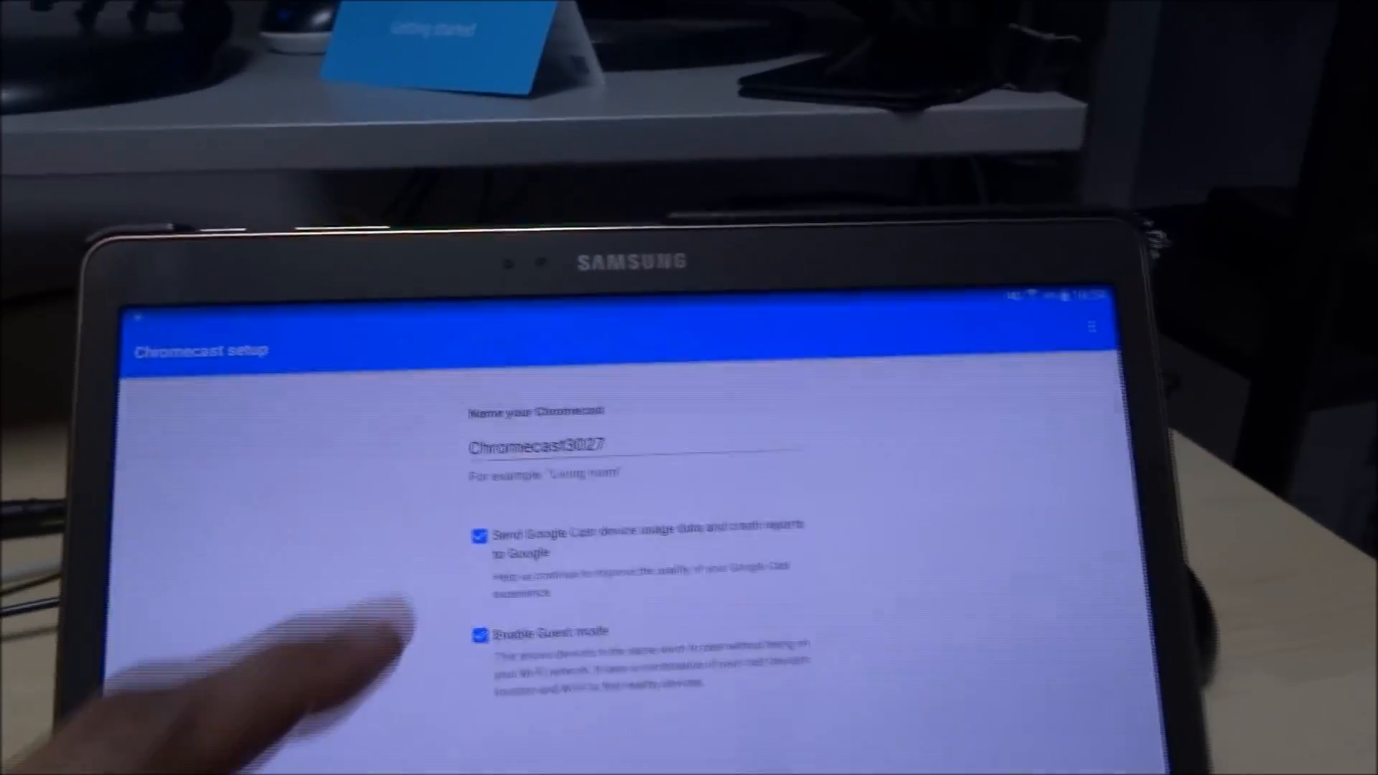
Keep the Chromecast name and sharing options and connect it to the LINK-5G Wi-Fi network
click(530, 491)
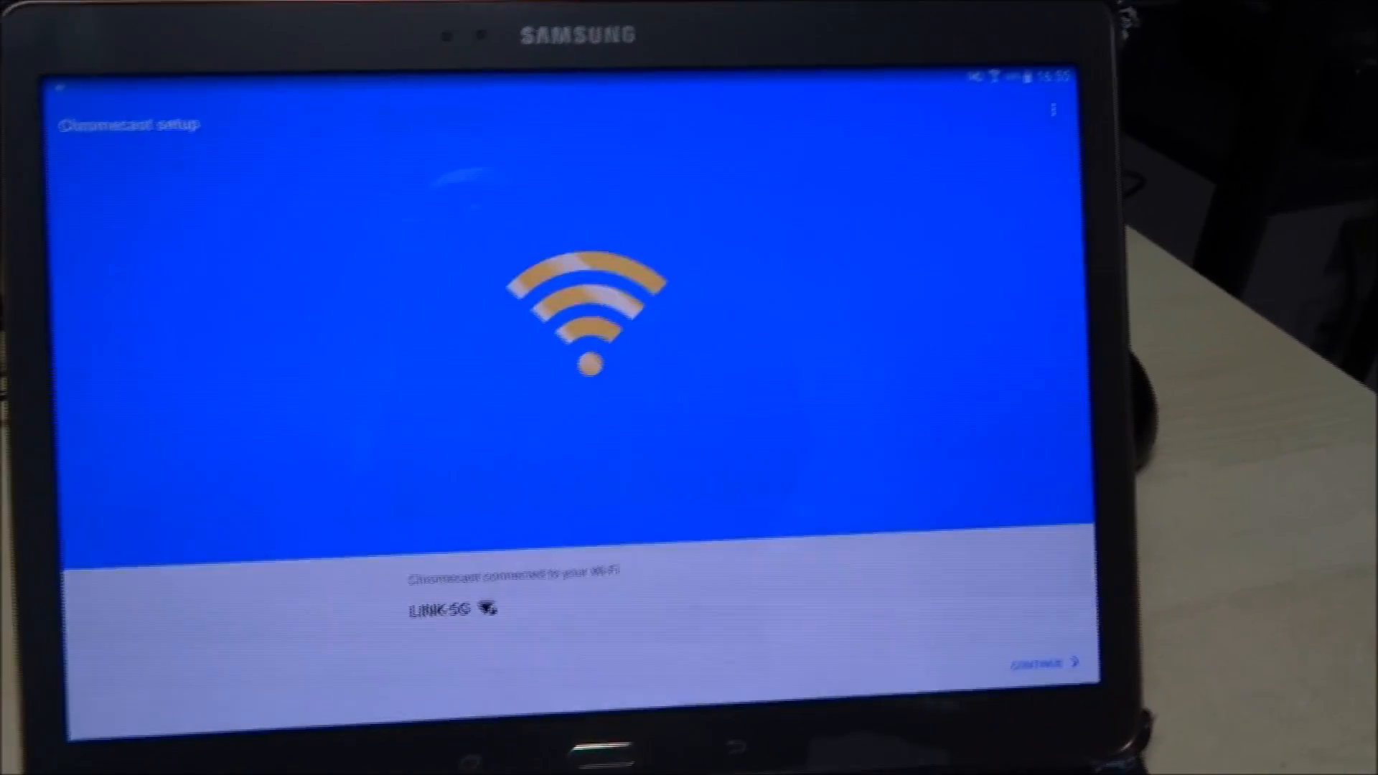
Confirm the Wi-Fi connection and finish setup so the Chromecast updates and the home feed appears
click(1051, 660)
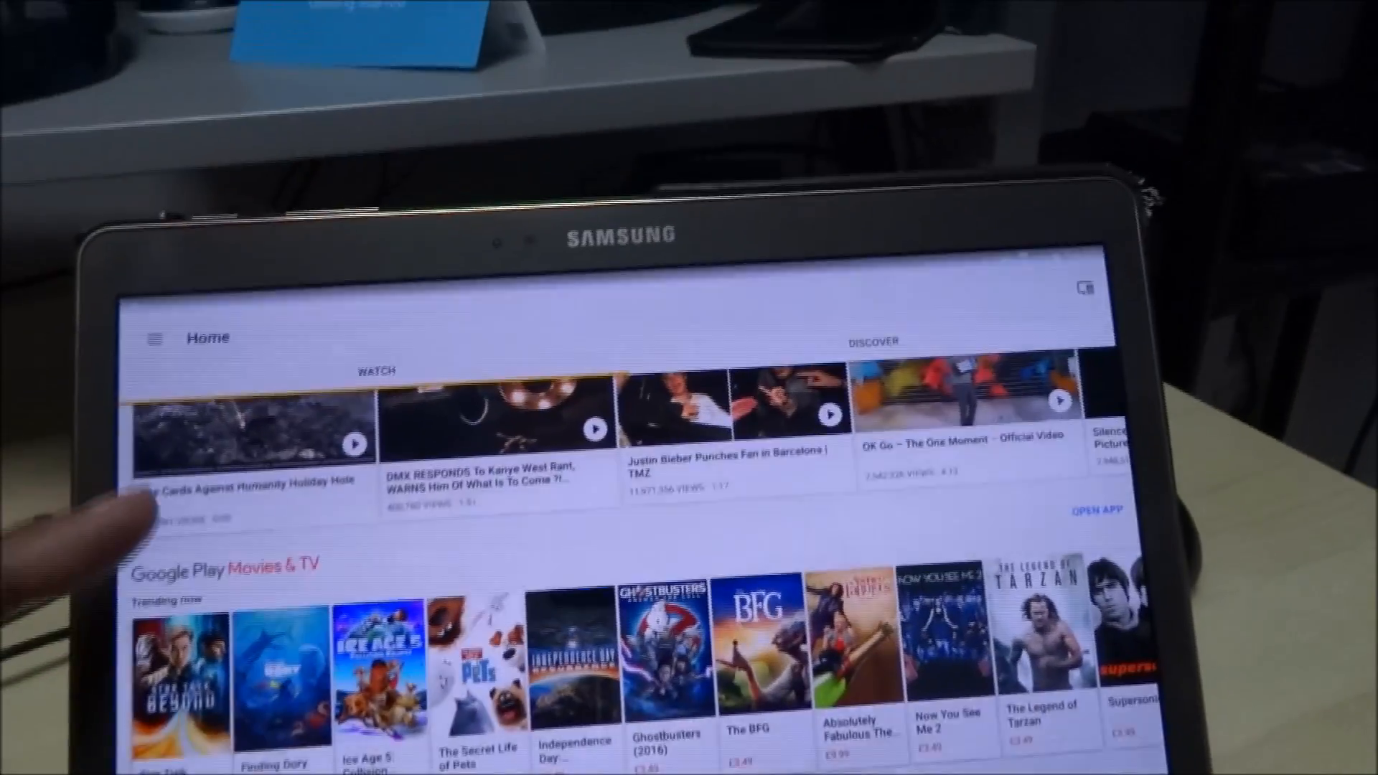
scroll(down, 3)
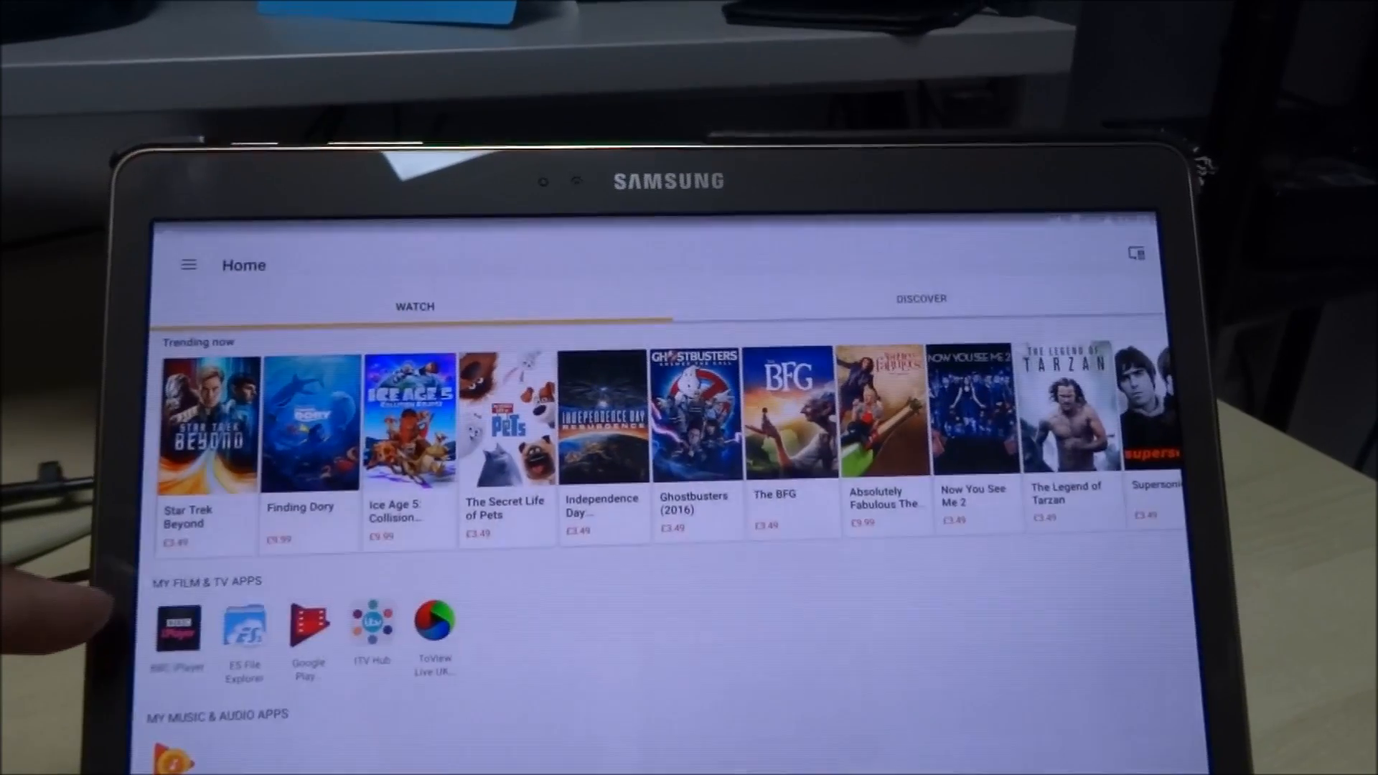
scroll(down, 3)
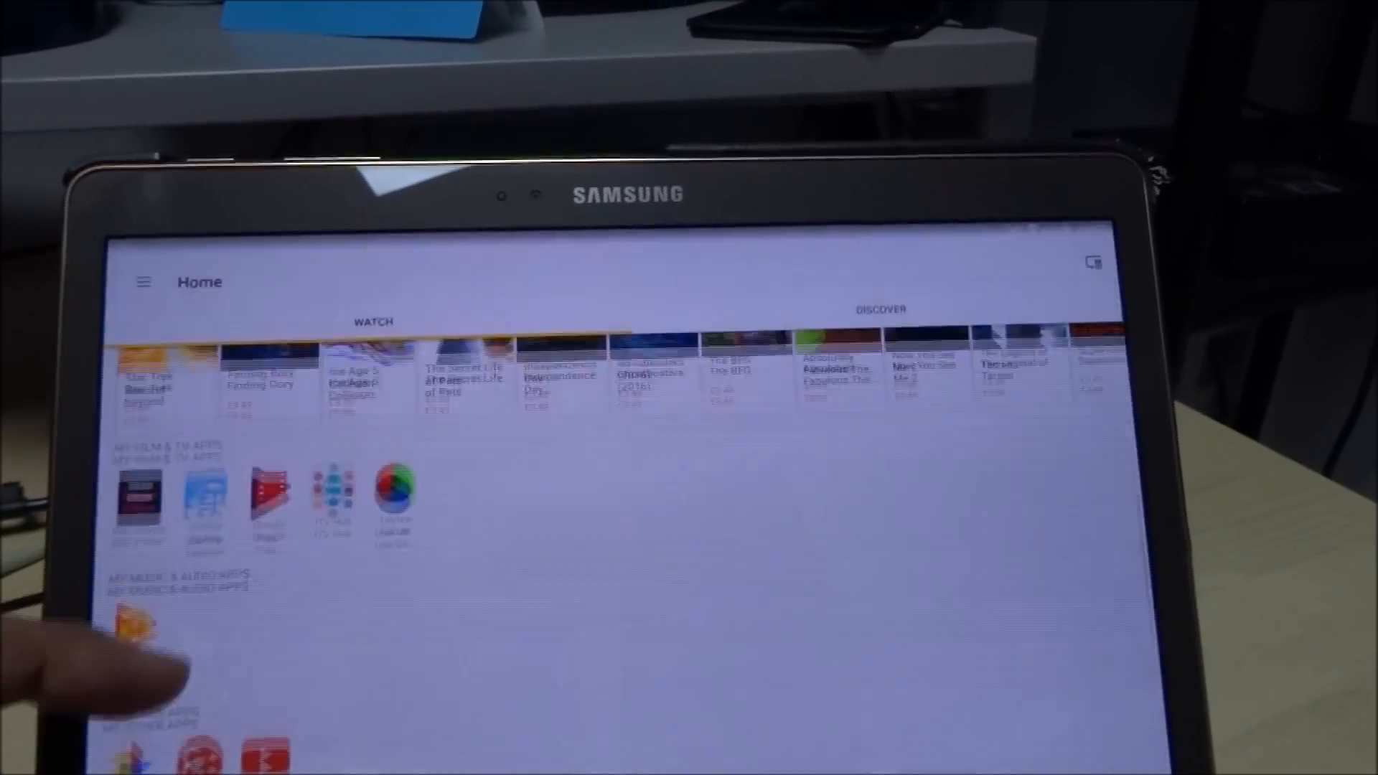
scroll(down, 3)
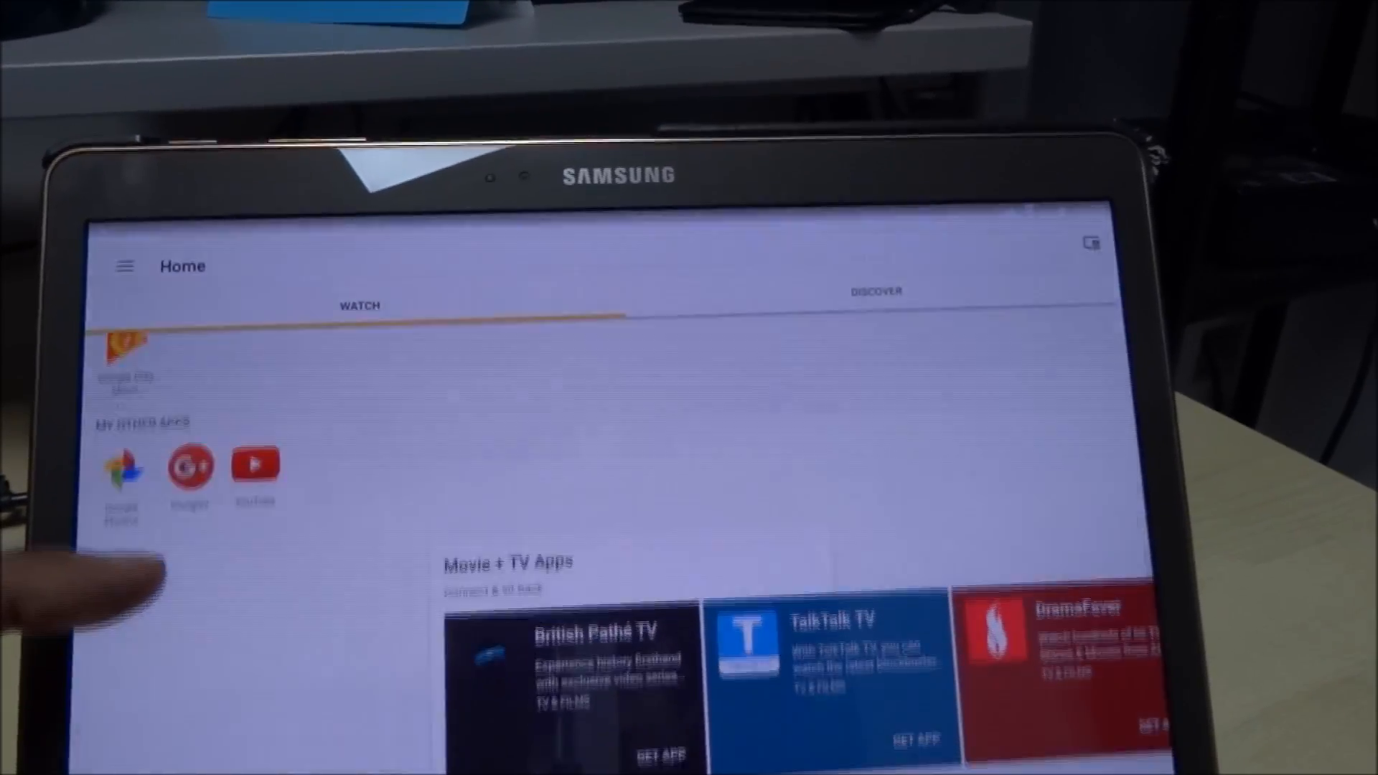